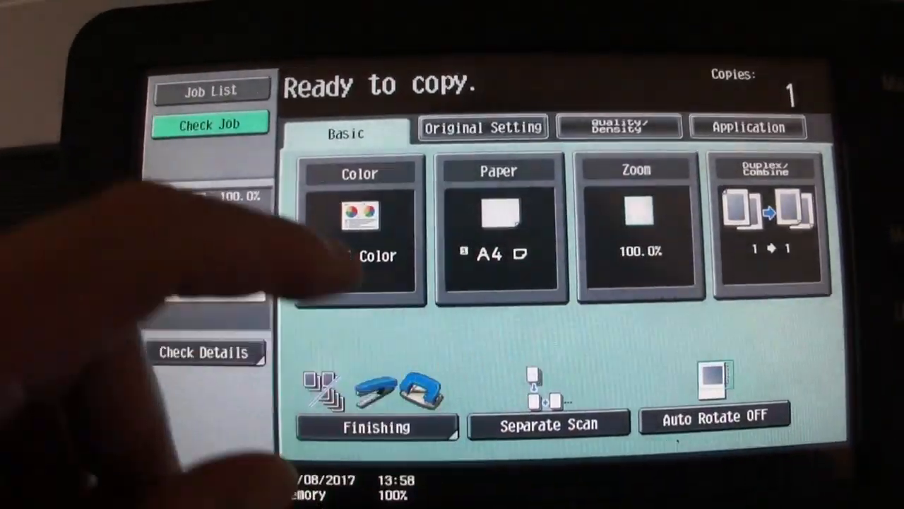
Set the original size to A3 under Original Setting and confirm it
left_click(483, 127)
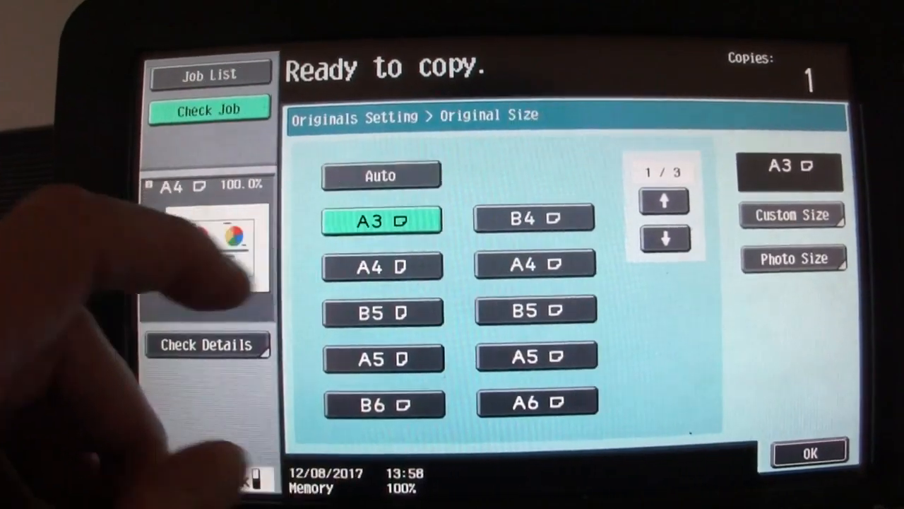
left_click(811, 452)
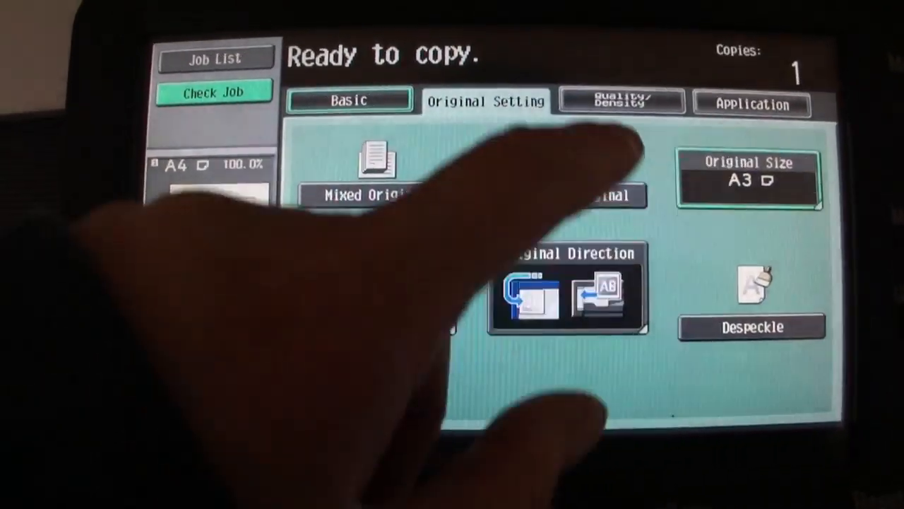
left_click(620, 100)
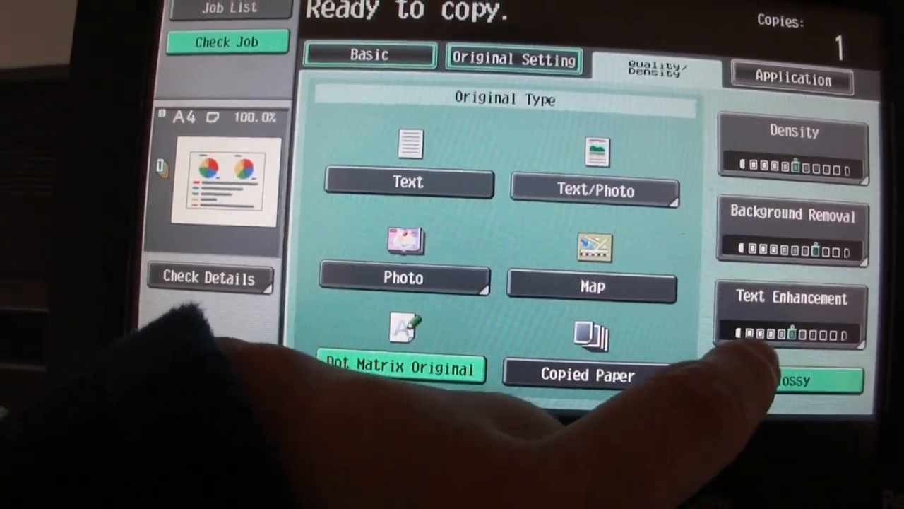
Leave the Quality/Density options and show the Application functions list
left_click(791, 311)
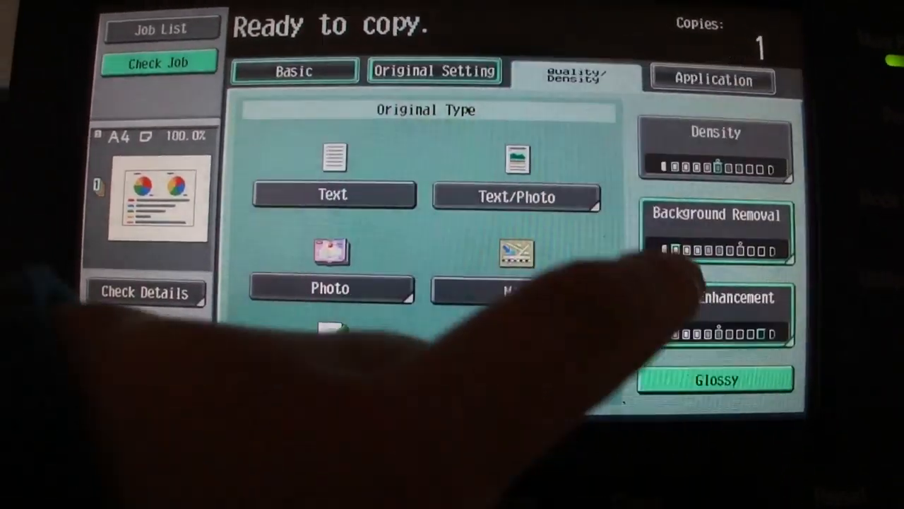
left_click(712, 79)
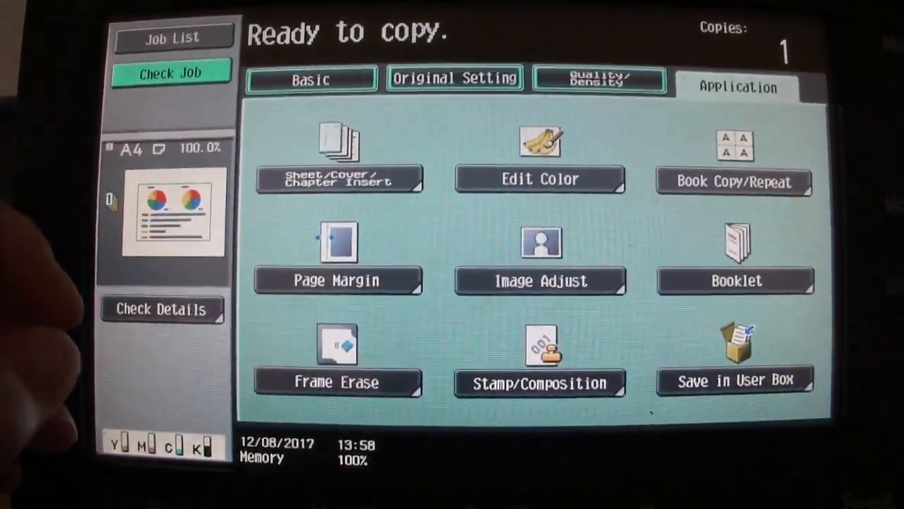
Enable Neg./Pos. Reverse in Edit Color and adjust contrast and saturation in Color Adjust
left_click(539, 178)
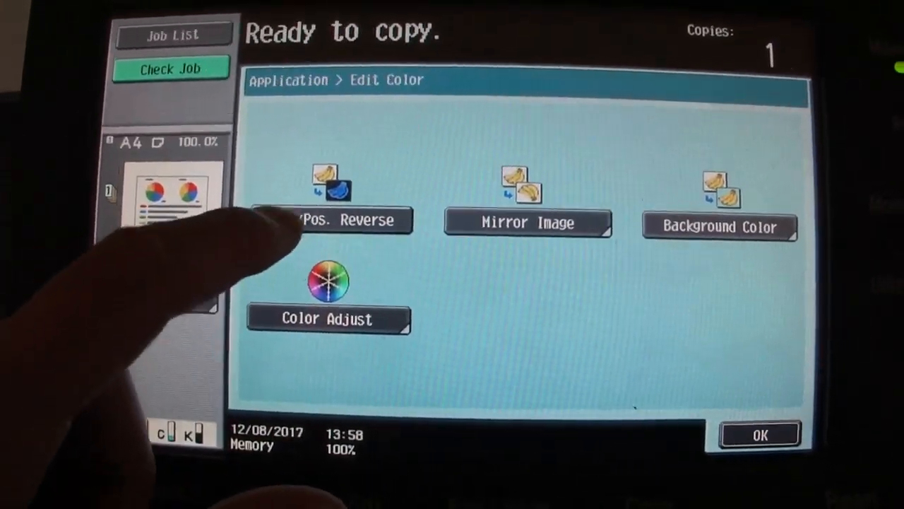
left_click(330, 220)
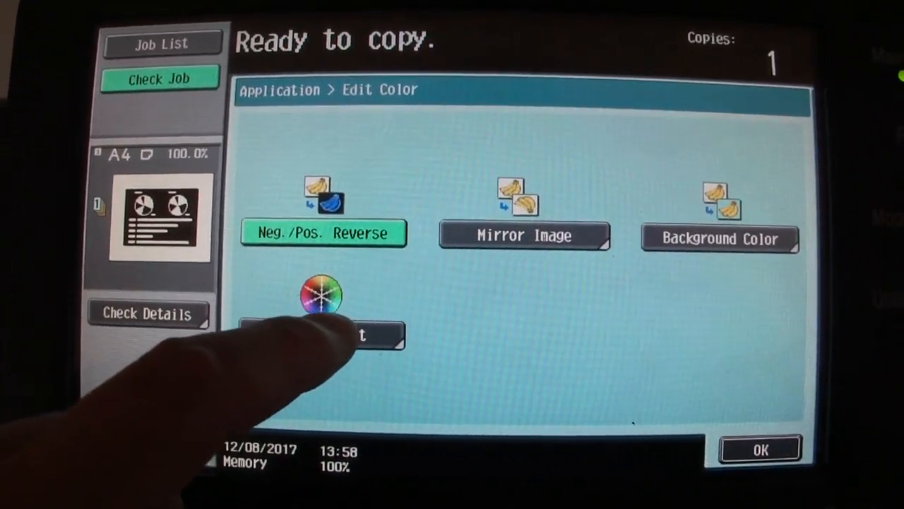
left_click(322, 332)
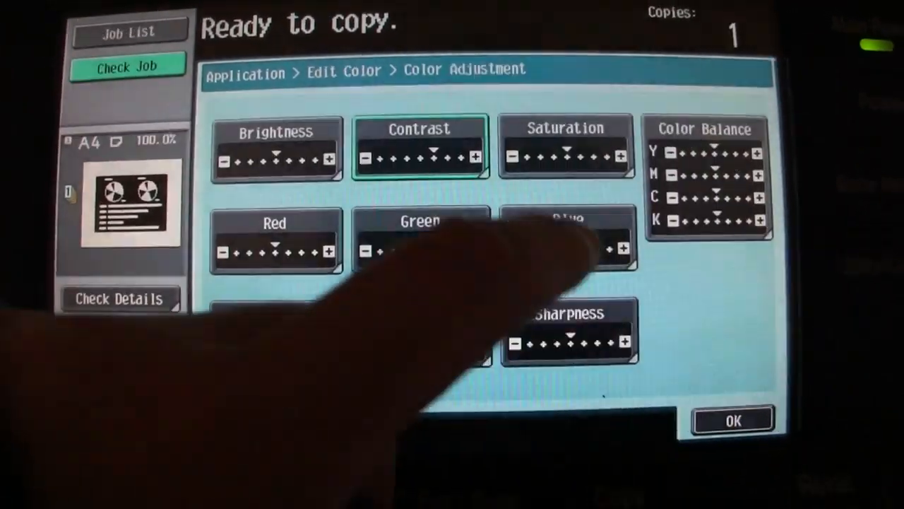
left_click(565, 144)
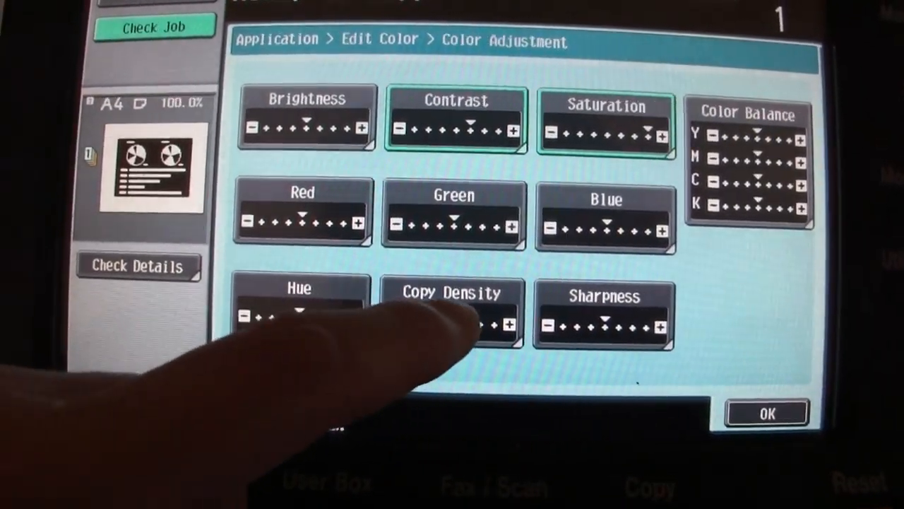
left_click(454, 311)
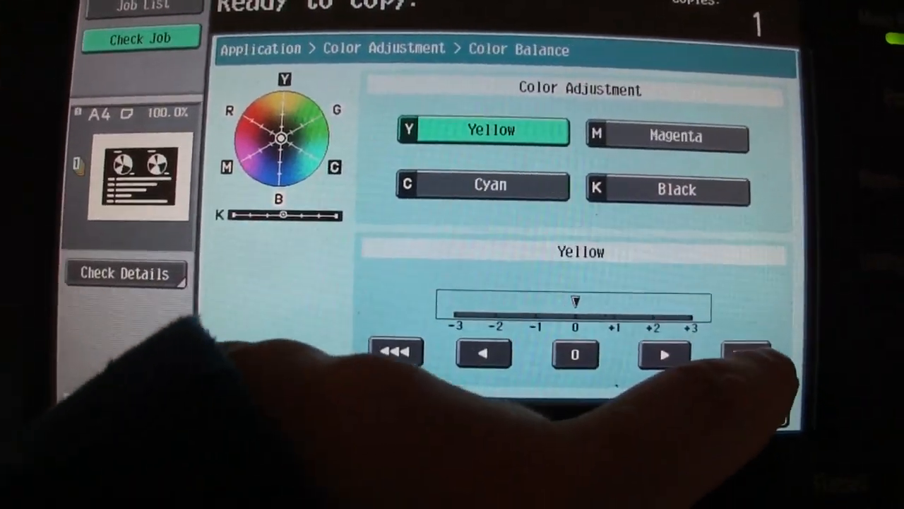
Raise the yellow, magenta, cyan and black colour balance levels and confirm the adjustment
left_click(667, 136)
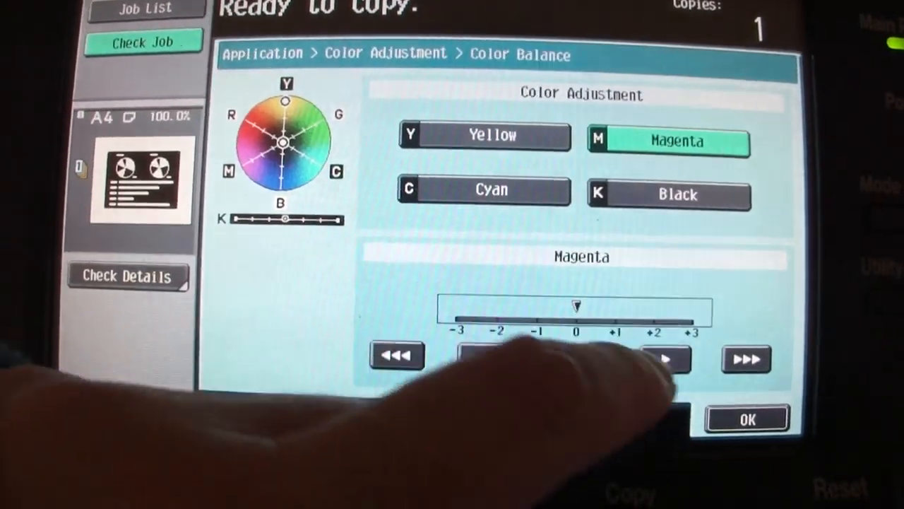
left_click(485, 189)
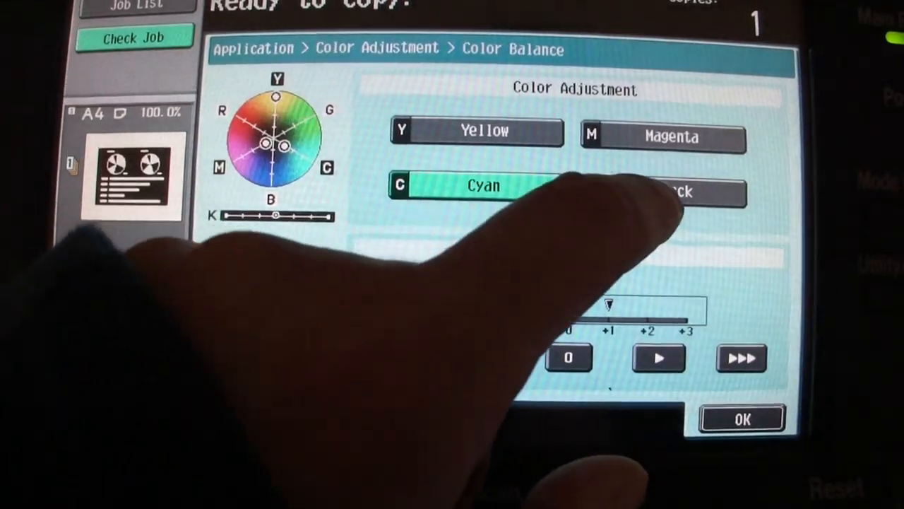
left_click(667, 192)
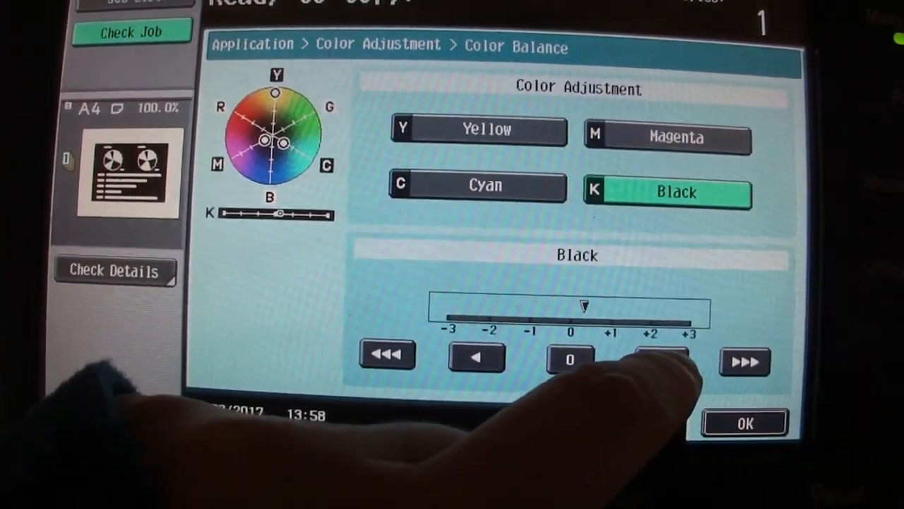
left_click(743, 422)
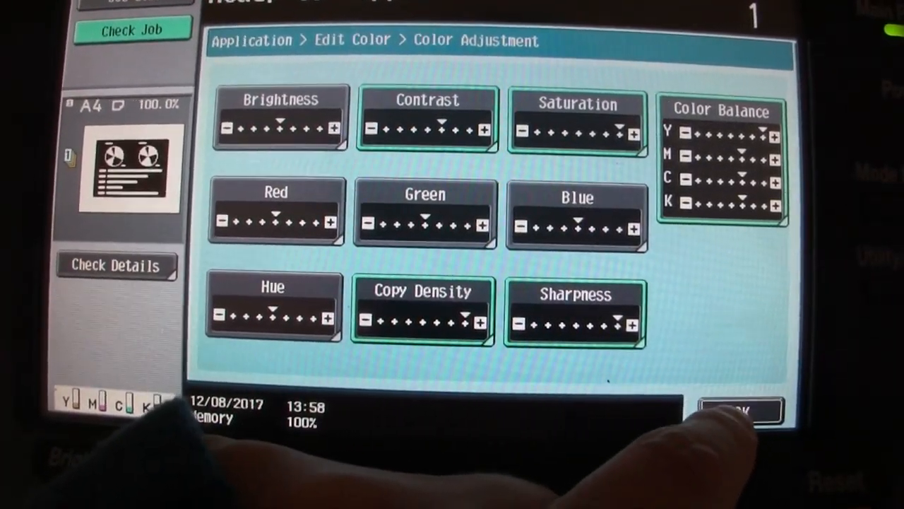
left_click(742, 409)
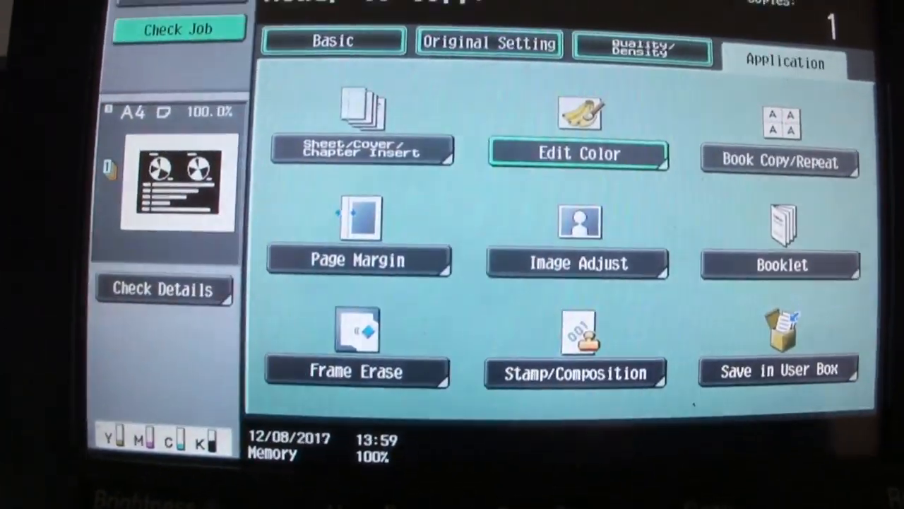
Confirm the colour edits and return to the Basic copy settings
left_click(333, 39)
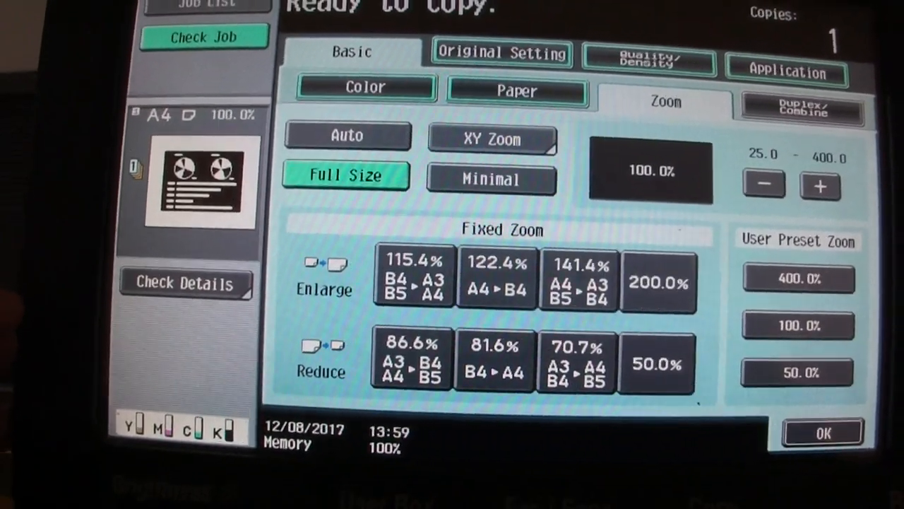
Set the XY zoom ratio to 79% and confirm it on the main copy screen
left_click(492, 138)
type("79")
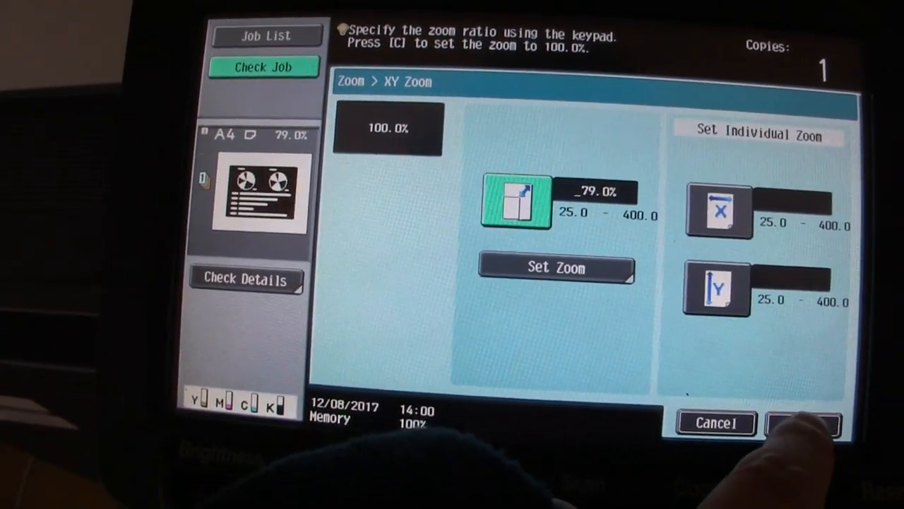
left_click(805, 424)
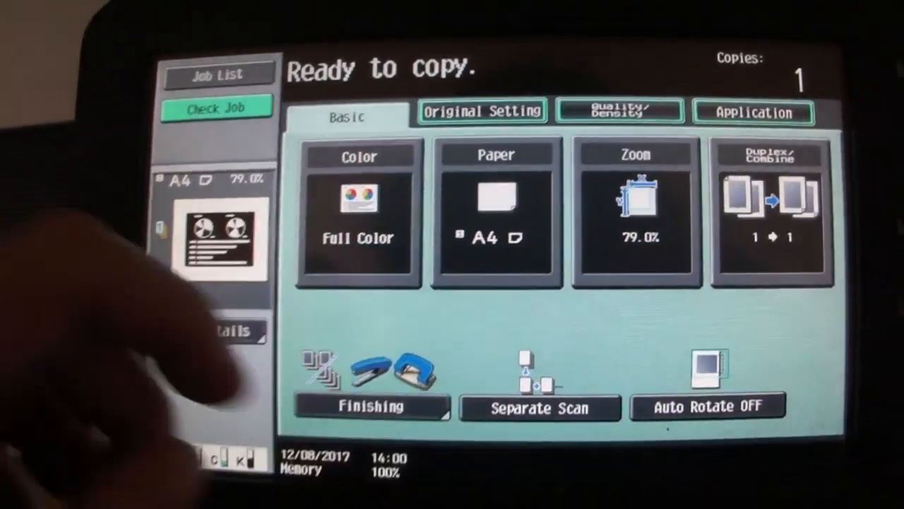